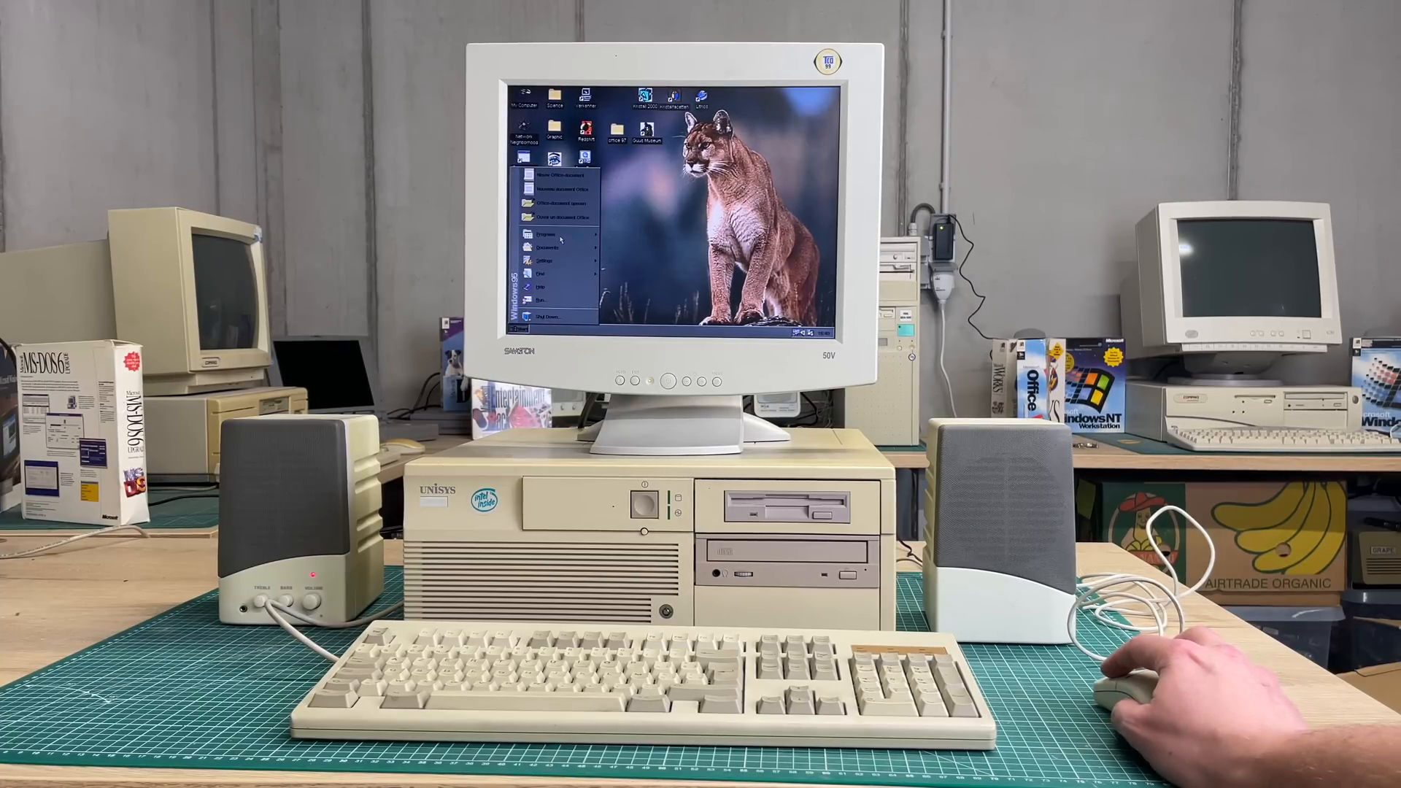
mouse_move(548, 235)
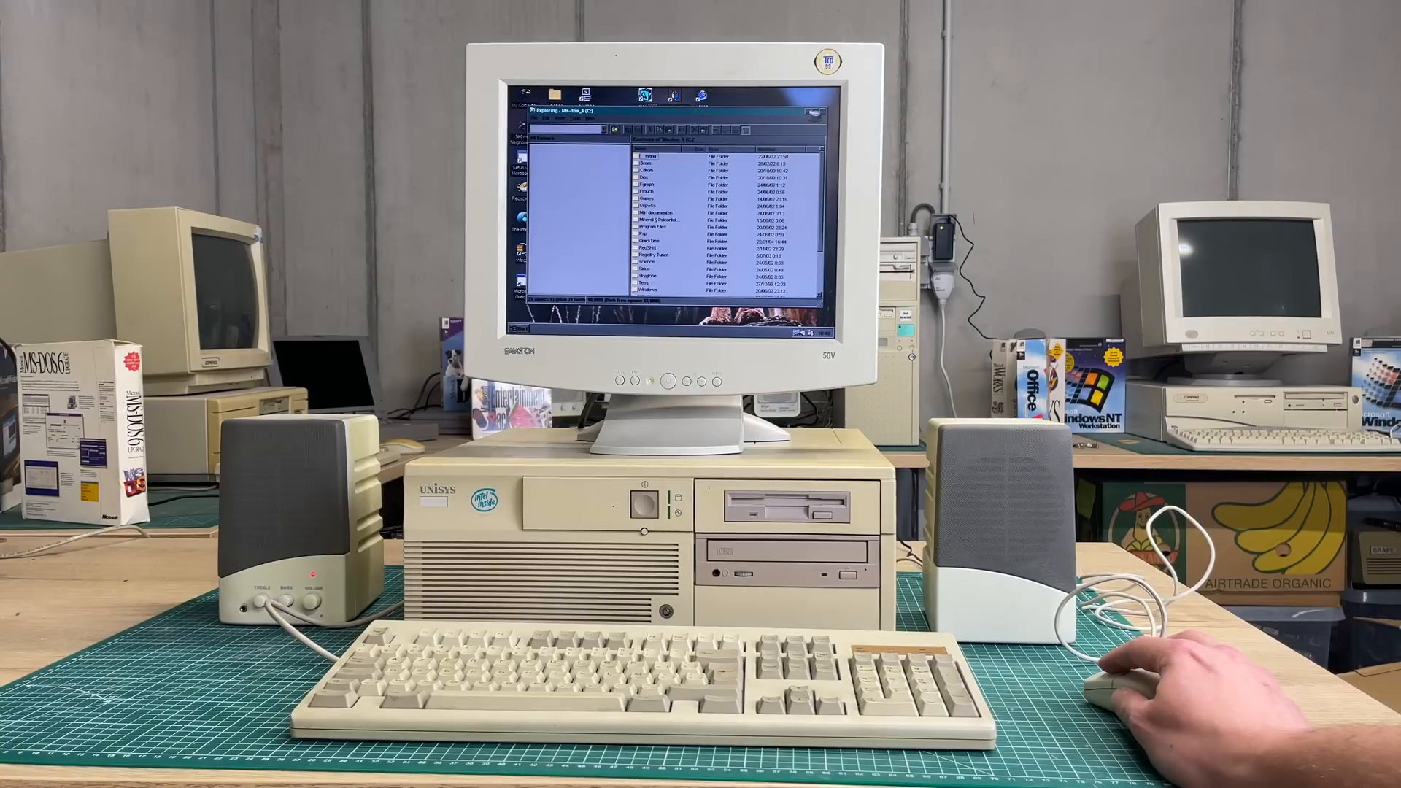
- Open the Fpgraph folder from the Explorer tree, then close the Explorer window
click(529, 147)
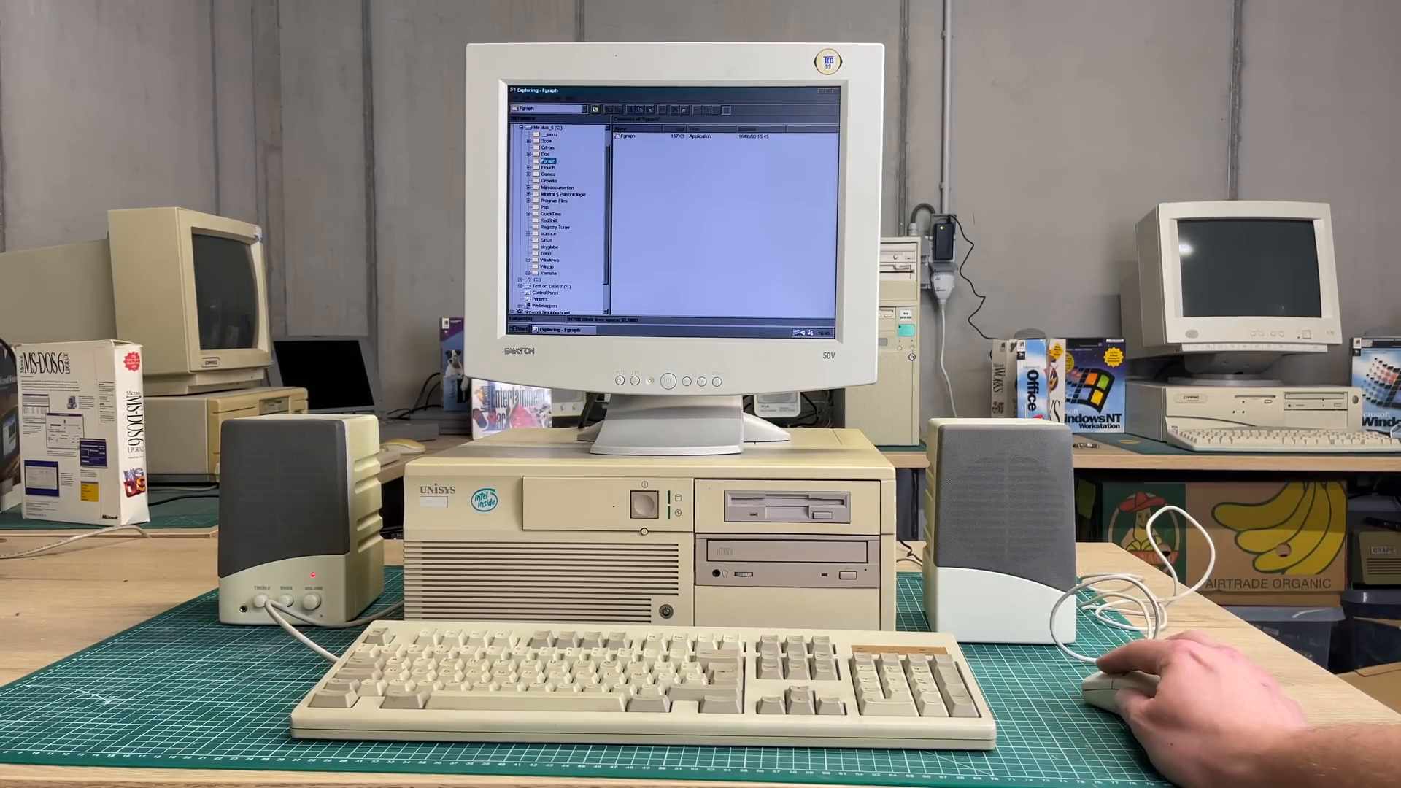
double_click(626, 140)
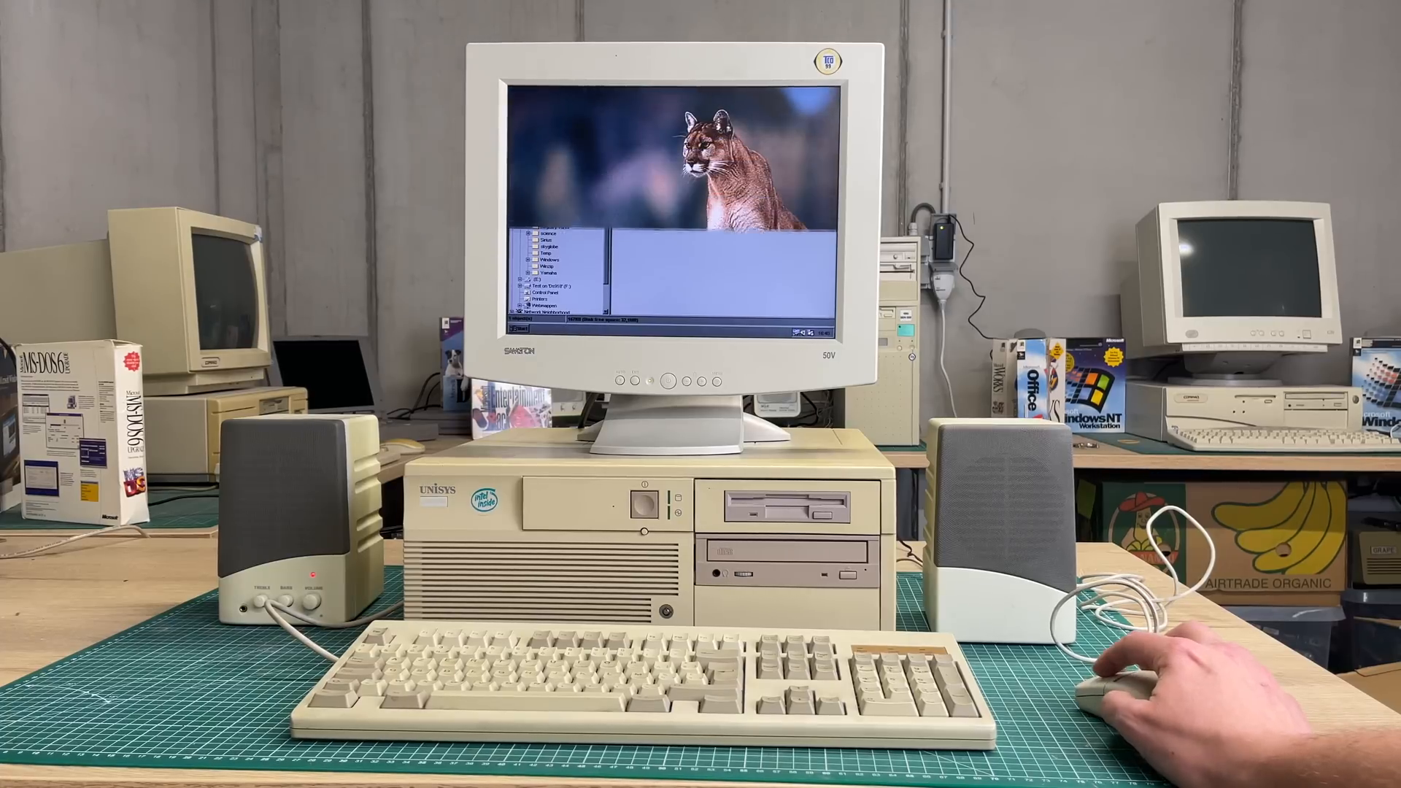